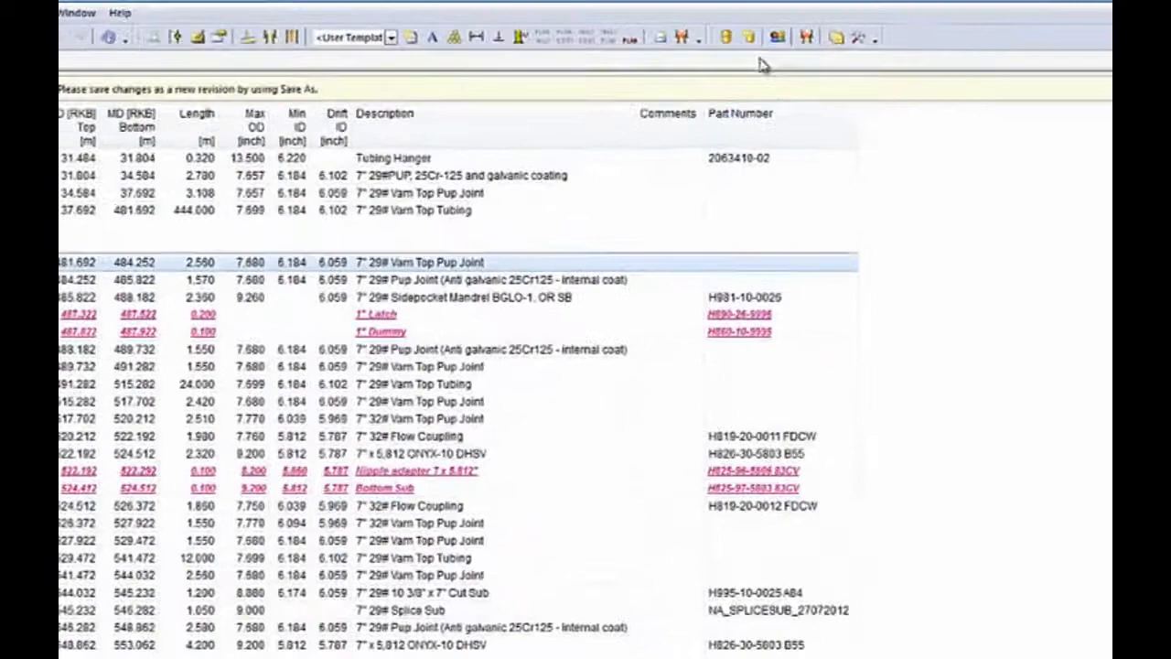
{"action": "mouse_move", "coordinate": [703, 52]}
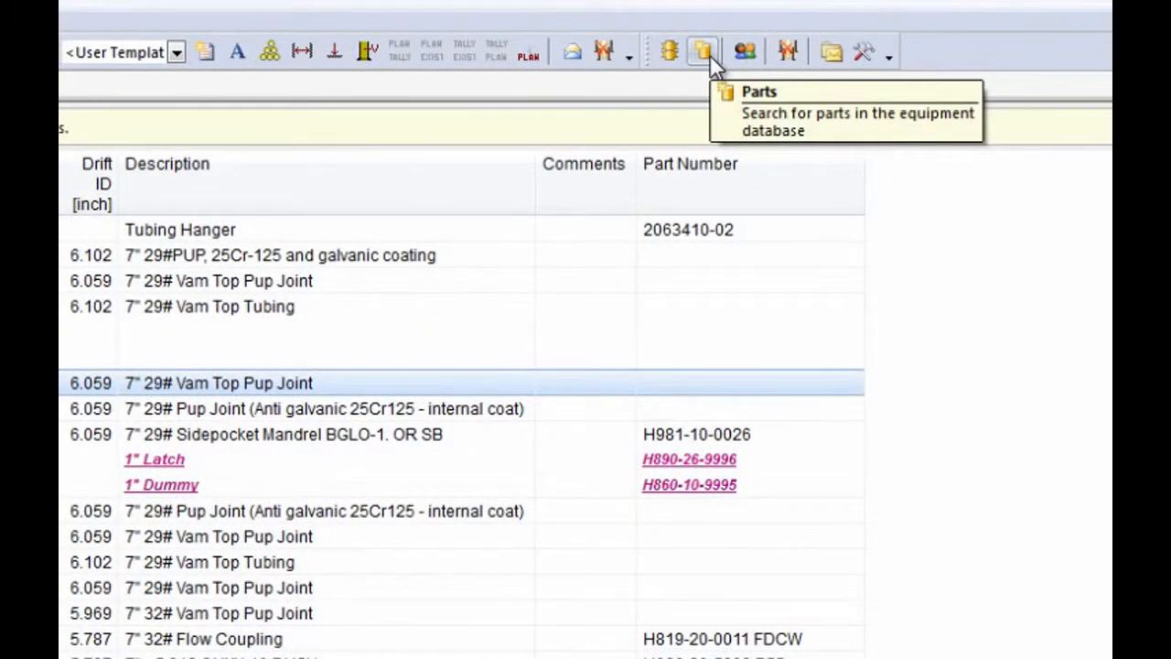
- Open the Part search window for the equipment database
{"action": "left_click", "coordinate": [703, 51]}
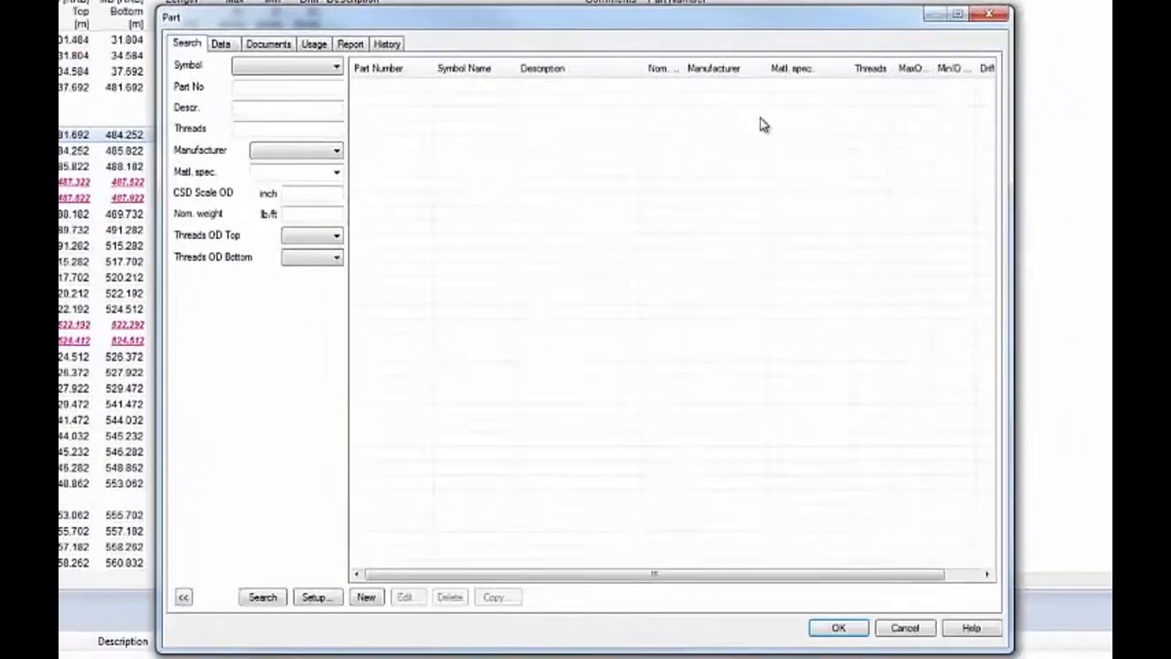
{"action": "mouse_move", "coordinate": [1075, 190]}
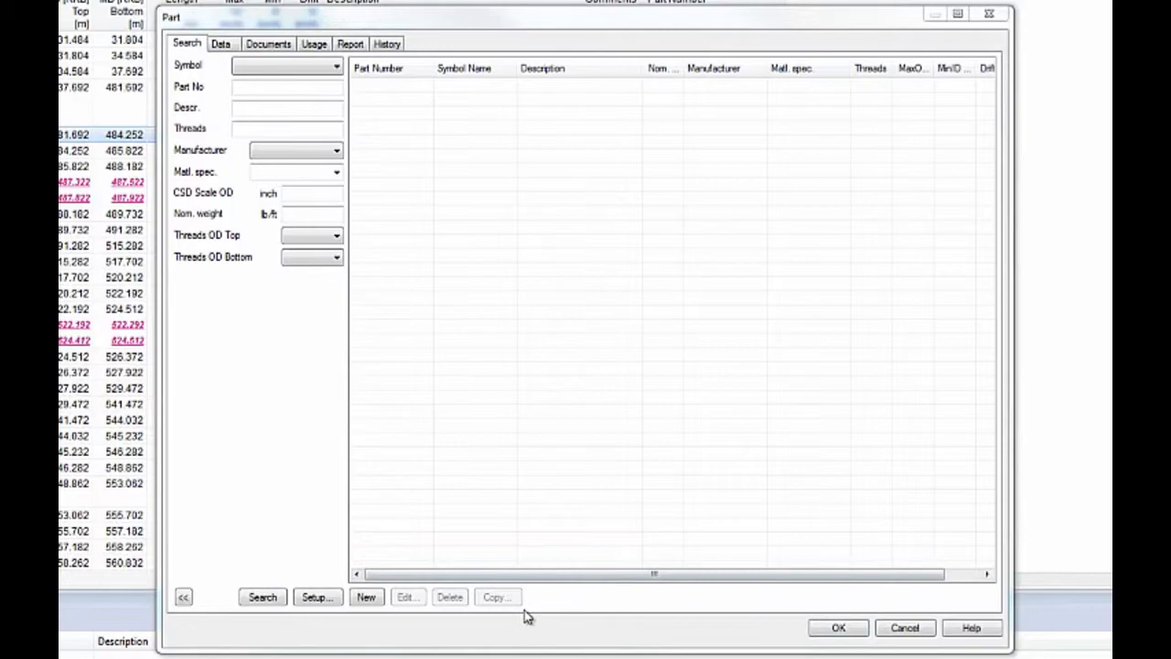
- Create a new part 'Packer Production Packer' with Halliburton as manufacturer and supplier
{"action": "left_click", "coordinate": [366, 596]}
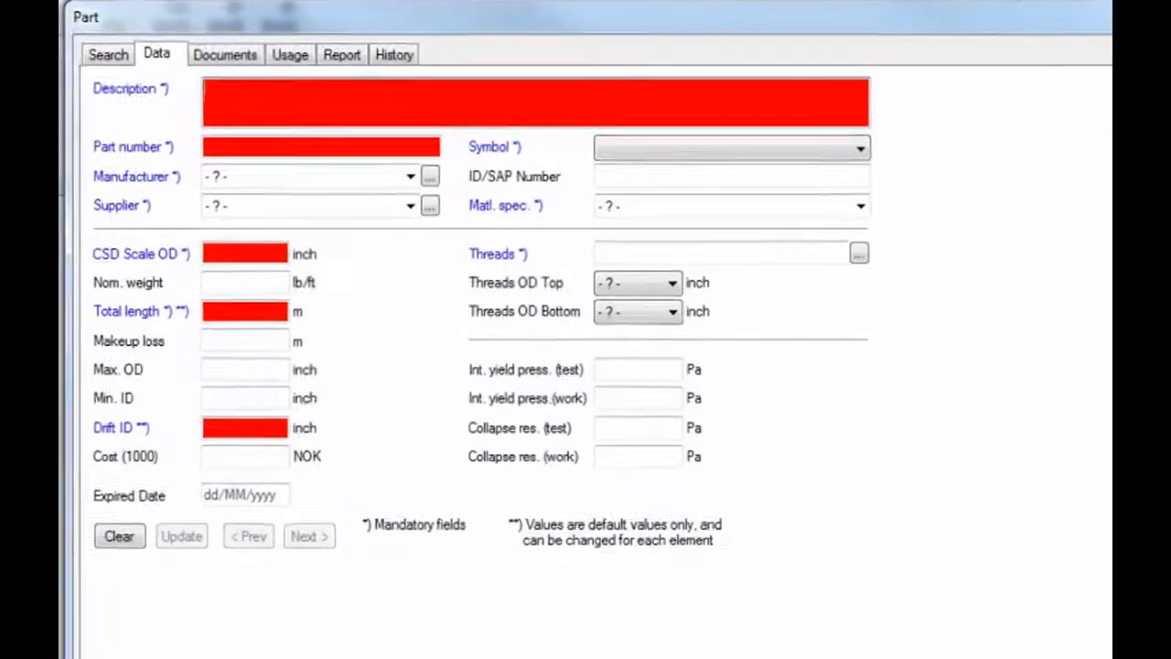
{"action": "type", "text": "Packer Production Packer"}
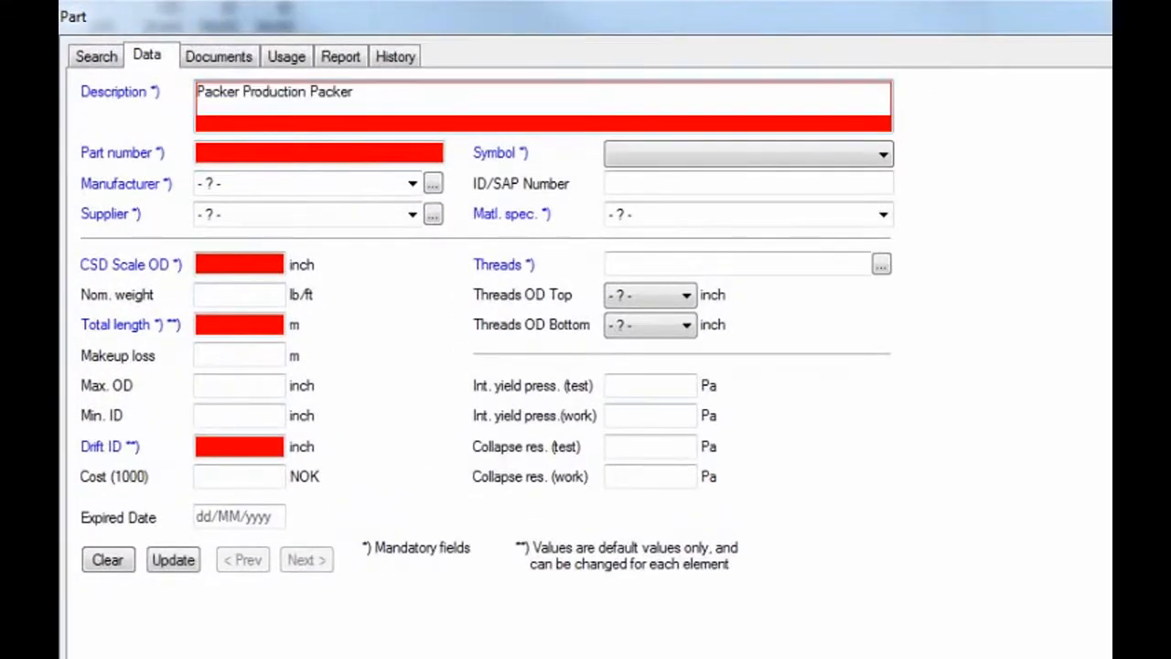
{"action": "mouse_move", "coordinate": [180, 103]}
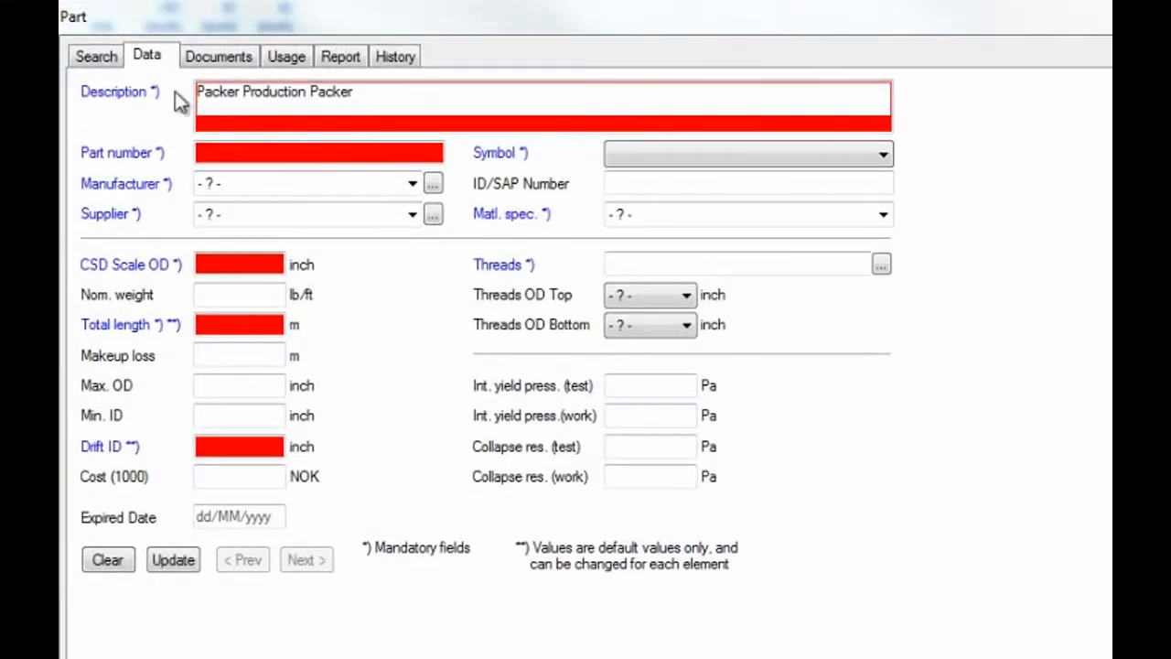
{"action": "left_click", "coordinate": [412, 184]}
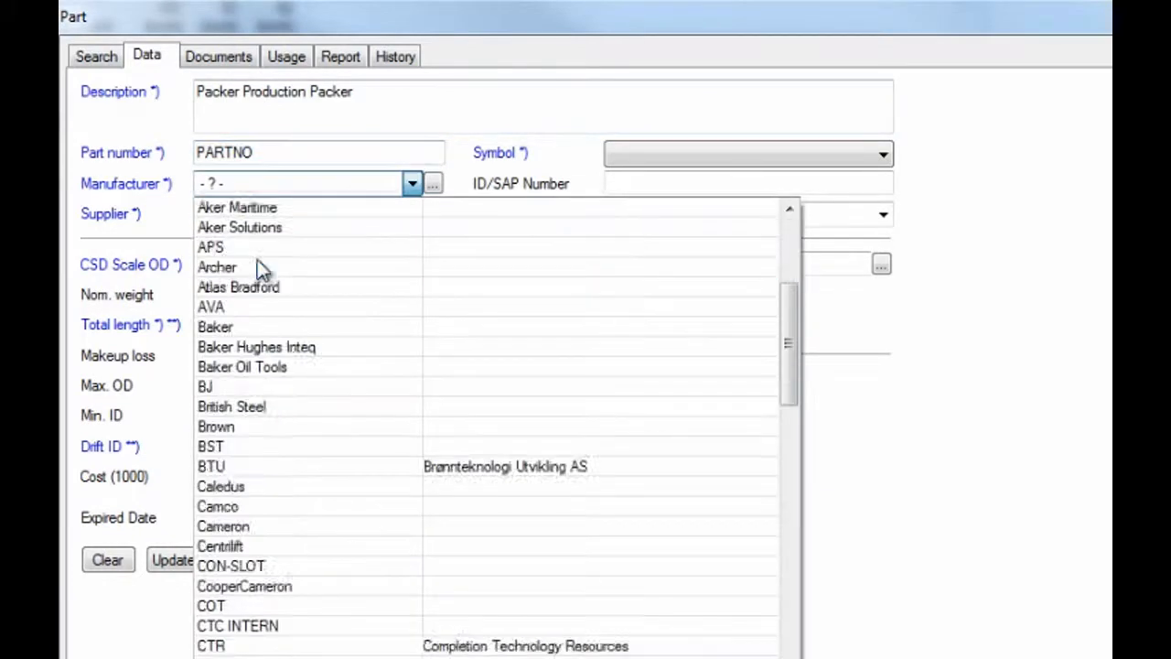
{"action": "left_click", "coordinate": [306, 183]}
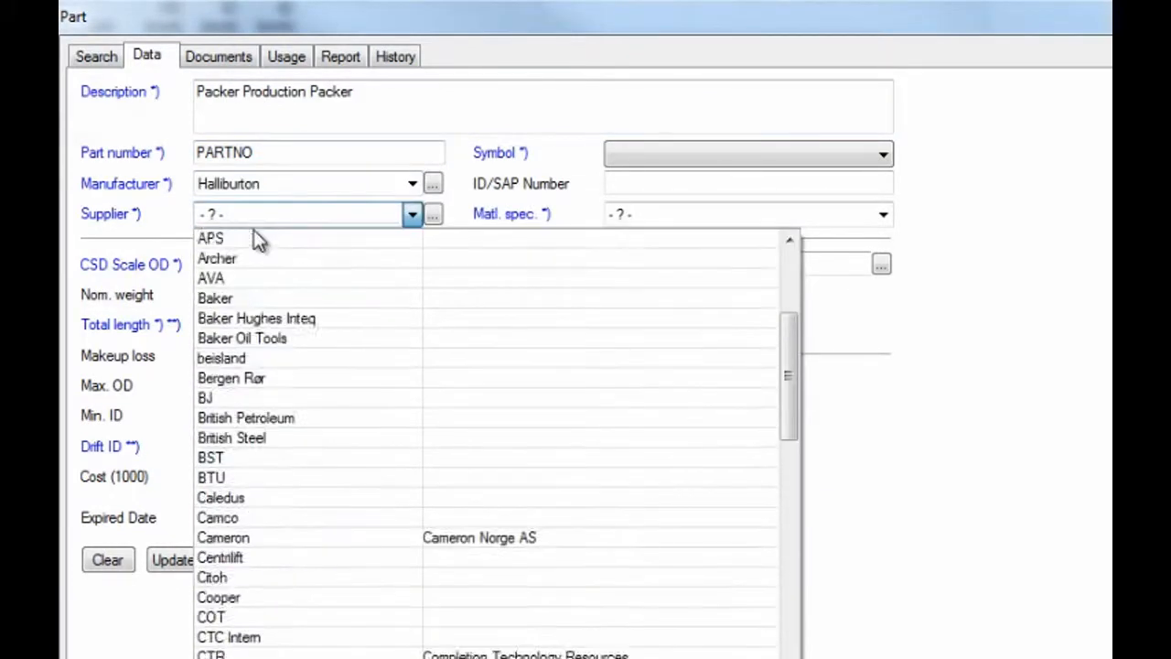
{"action": "left_click", "coordinate": [256, 214]}
{"action": "type", "text": "6"}
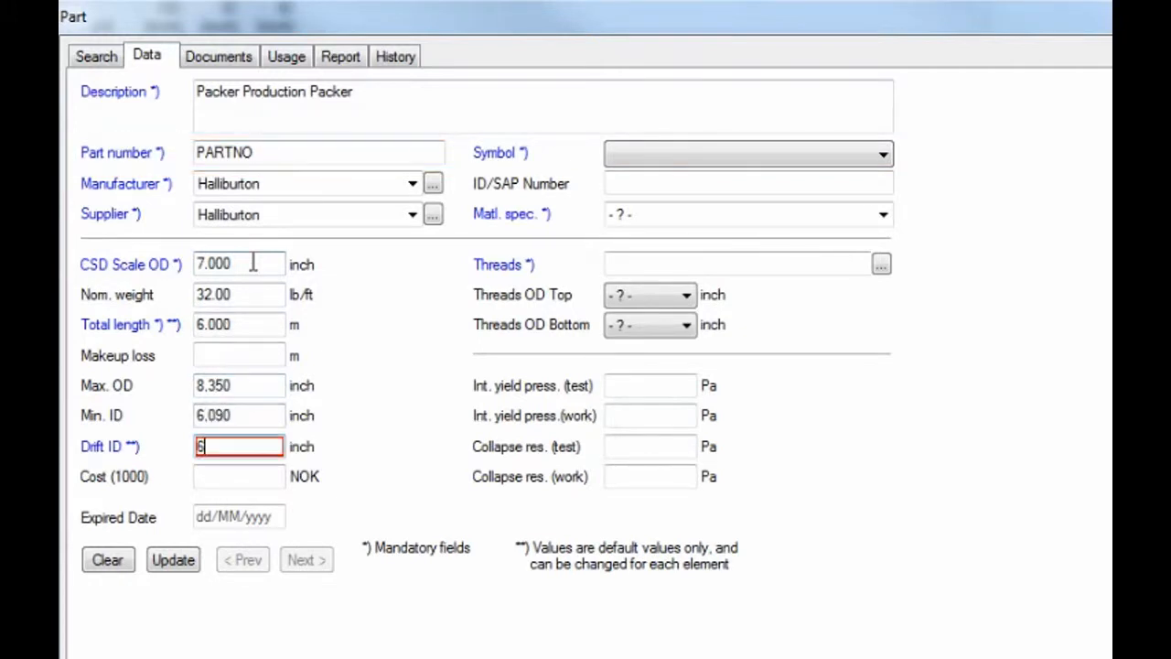
- Give the part the PACKER General symbol and 13 Cr material specification
{"action": "left_click", "coordinate": [881, 153]}
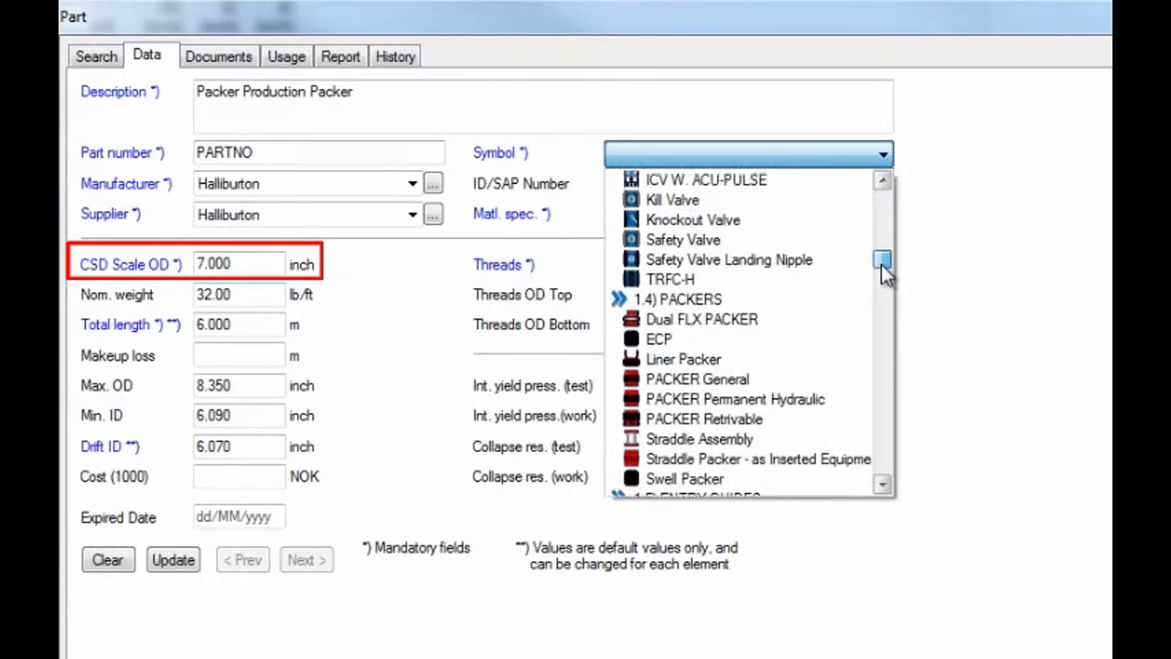
{"action": "left_click", "coordinate": [697, 379]}
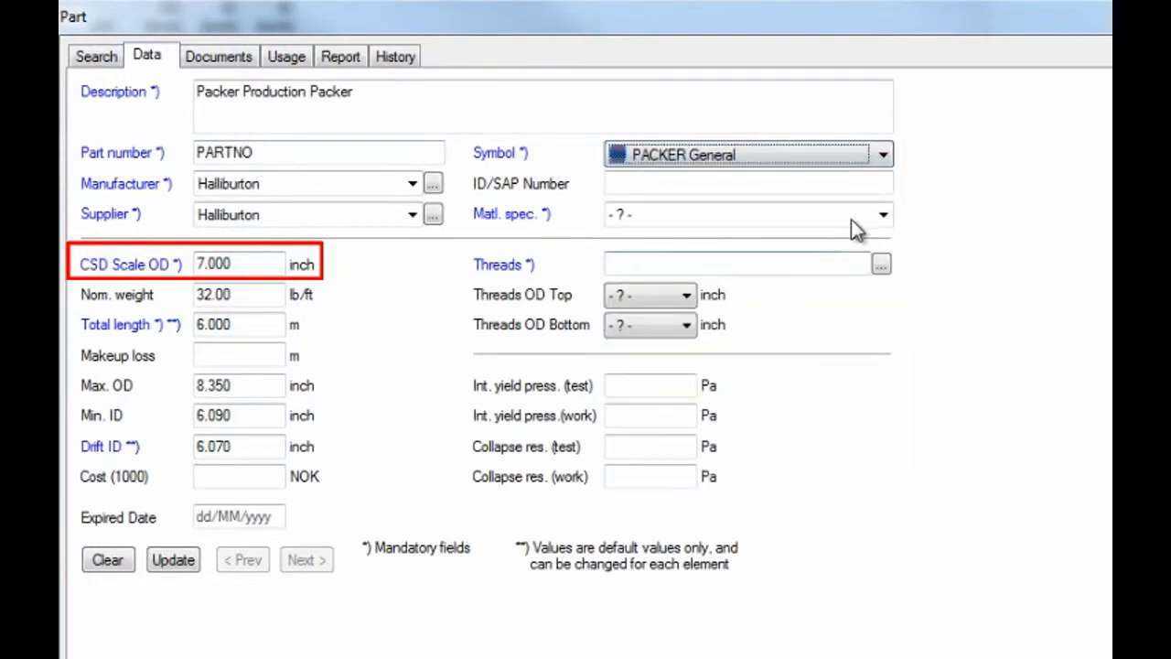
{"action": "left_click", "coordinate": [883, 214]}
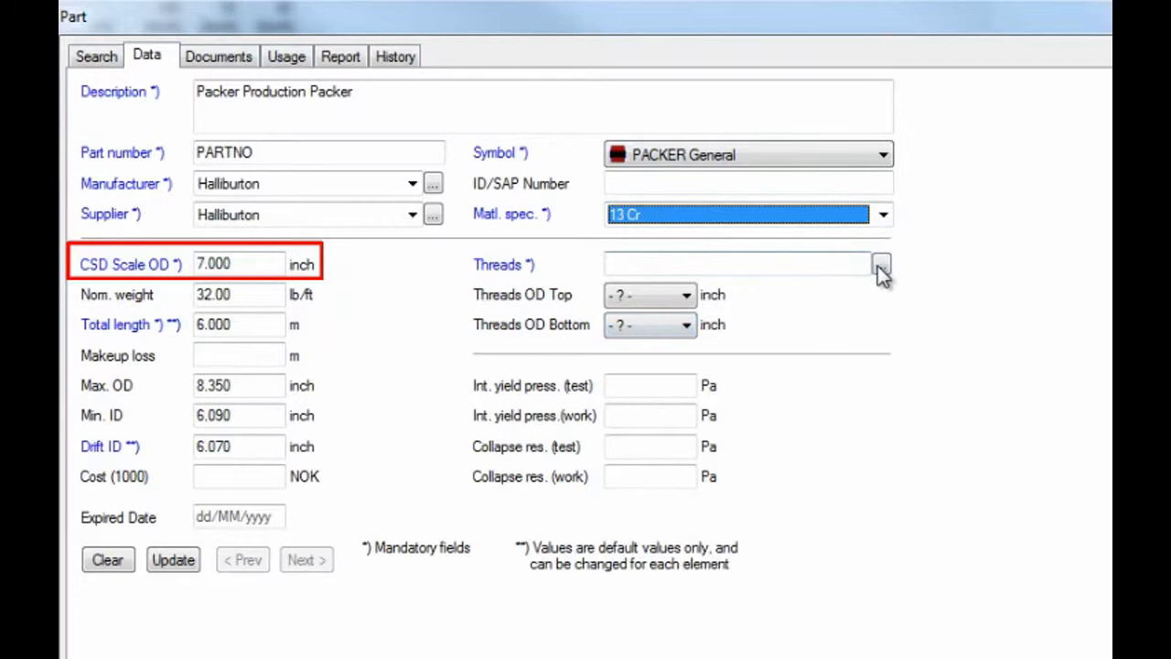
{"action": "left_click", "coordinate": [881, 265]}
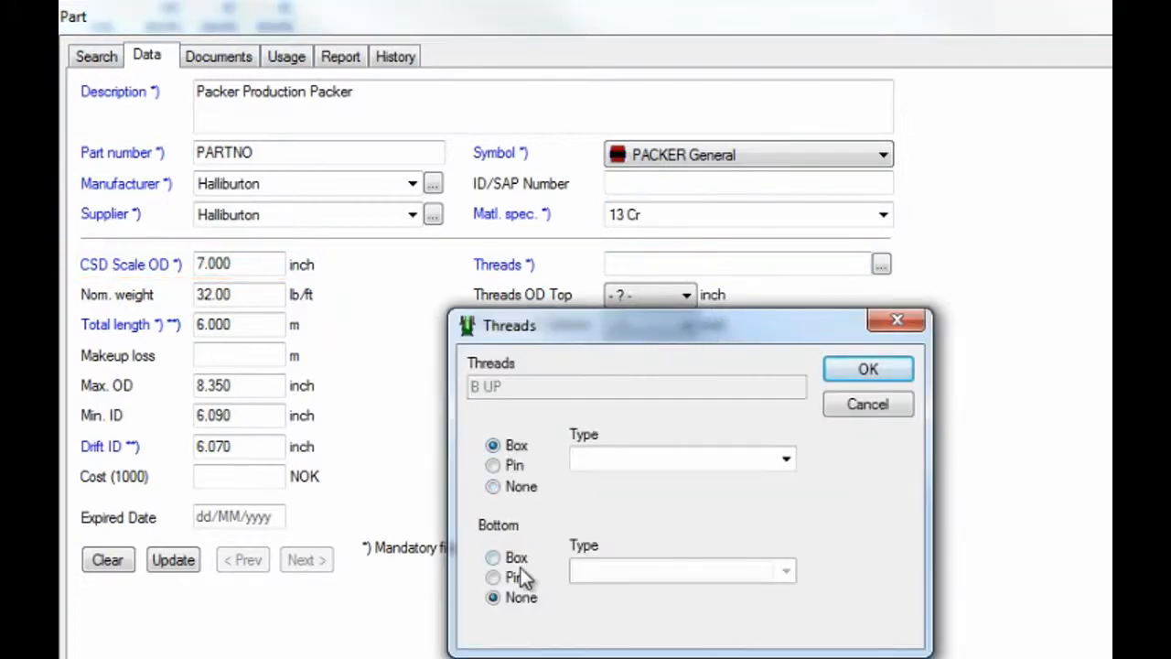
- Set the bottom thread to a Vam pin and save the new packer part
{"action": "left_click", "coordinate": [784, 459]}
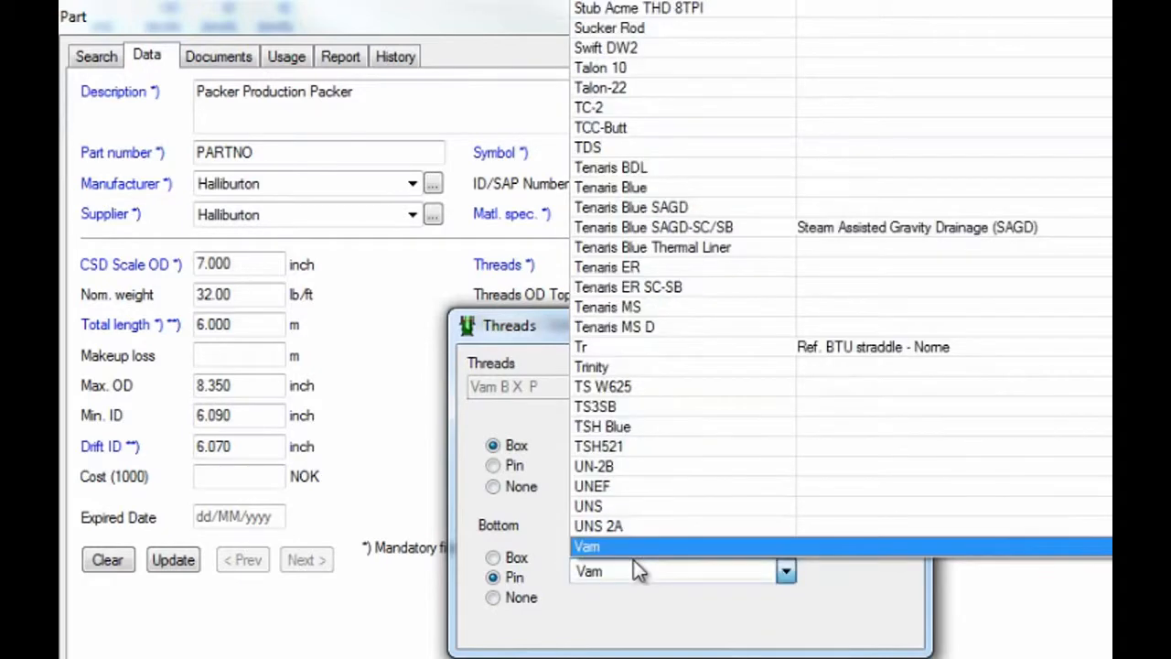
{"action": "left_click", "coordinate": [589, 546]}
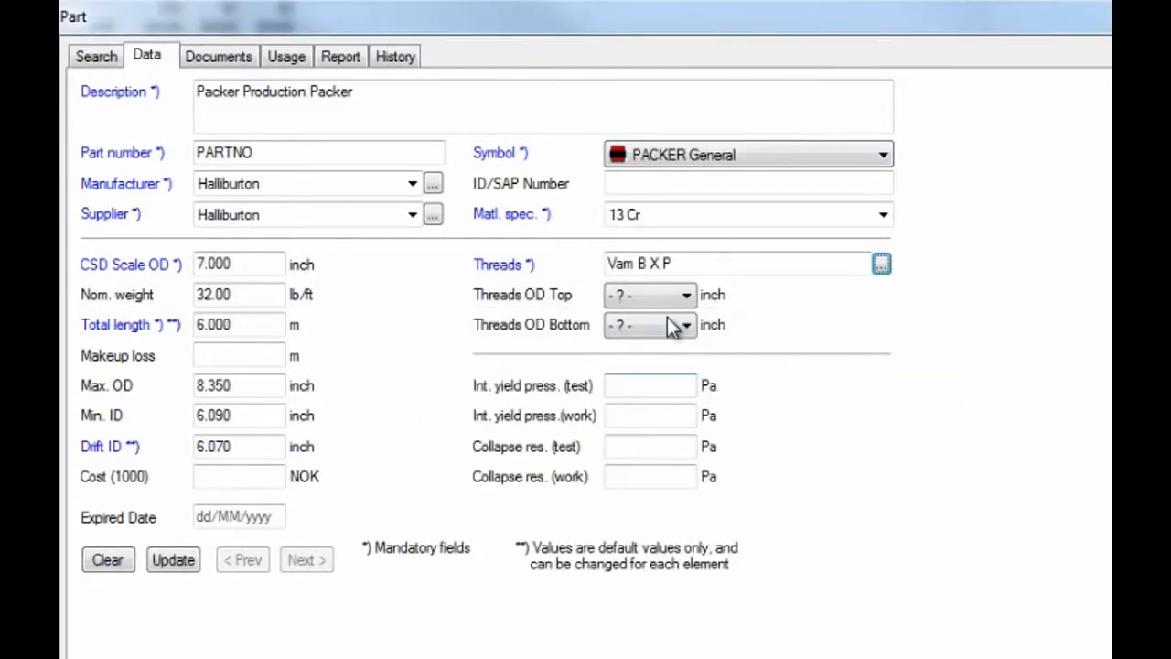
{"action": "left_click", "coordinate": [685, 325]}
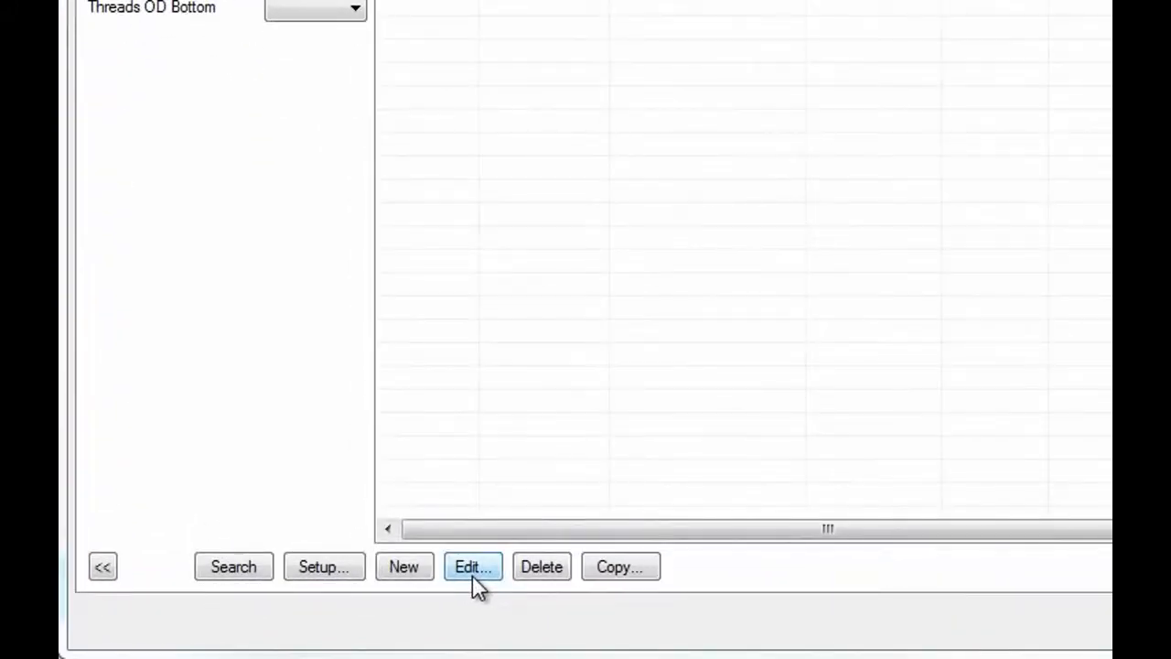
- Edit the packer part despite its use and set its Min. ID to 6.100
{"action": "left_click", "coordinate": [473, 566]}
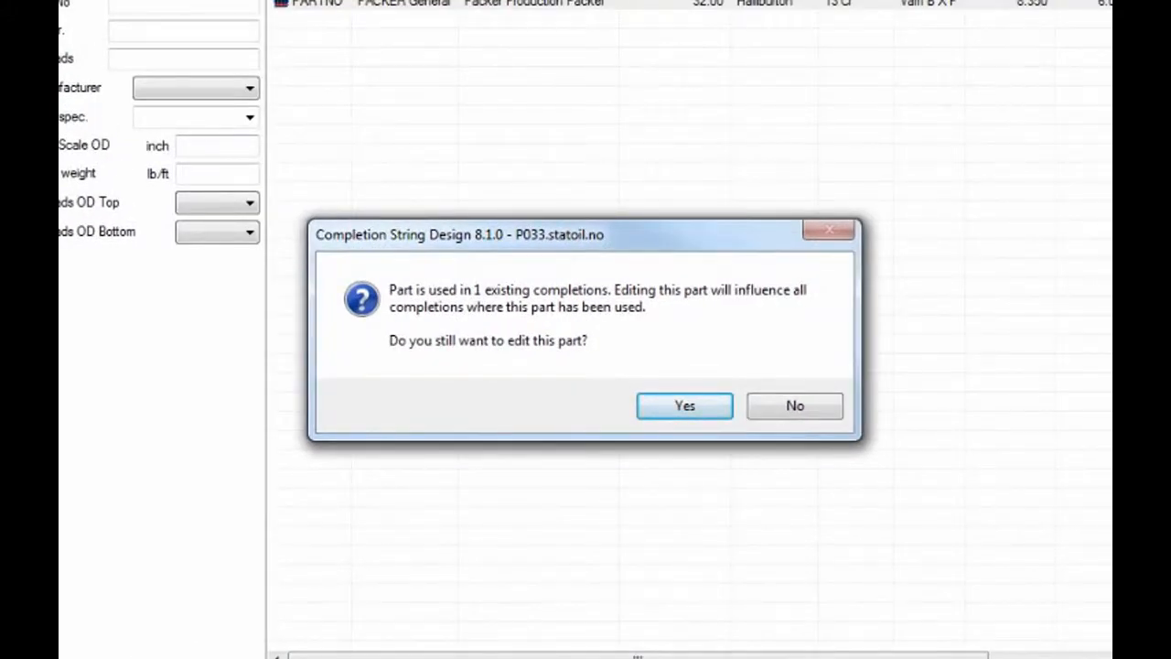
{"action": "left_click", "coordinate": [685, 405]}
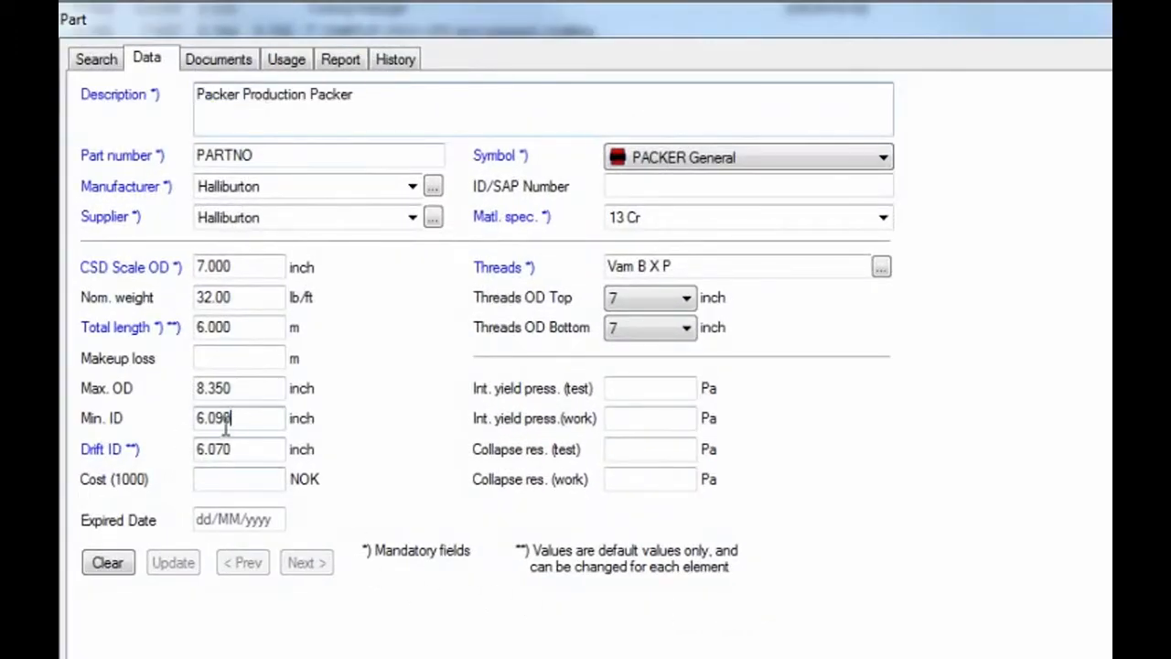
{"action": "type", "text": "6.1"}
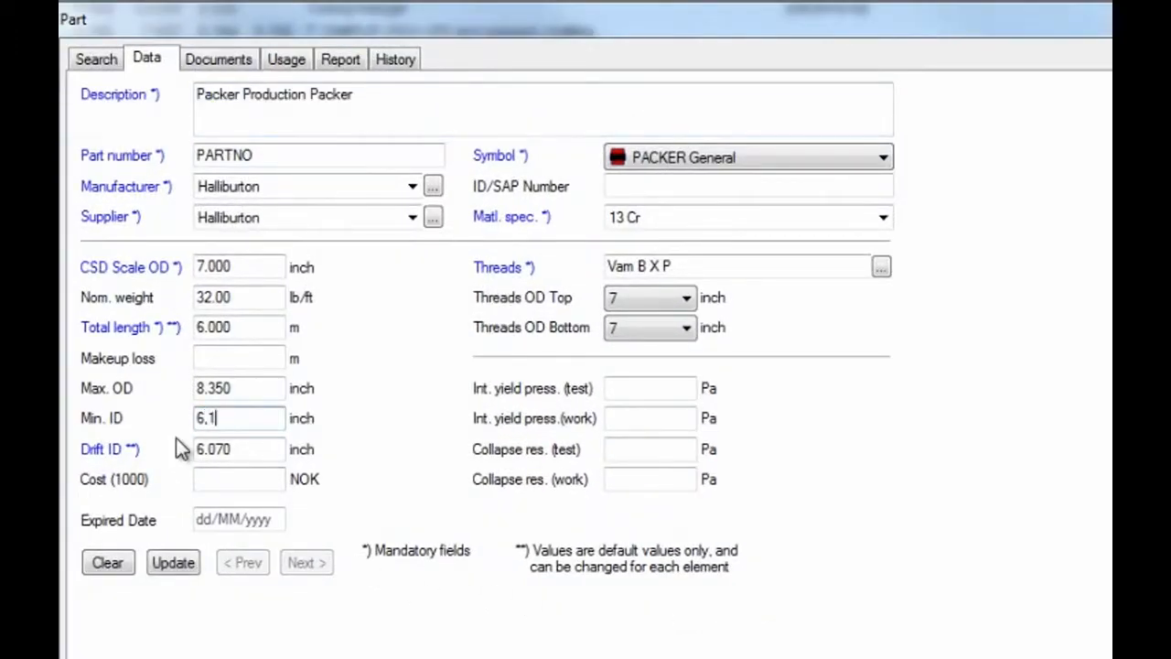
{"action": "type", "text": "00"}
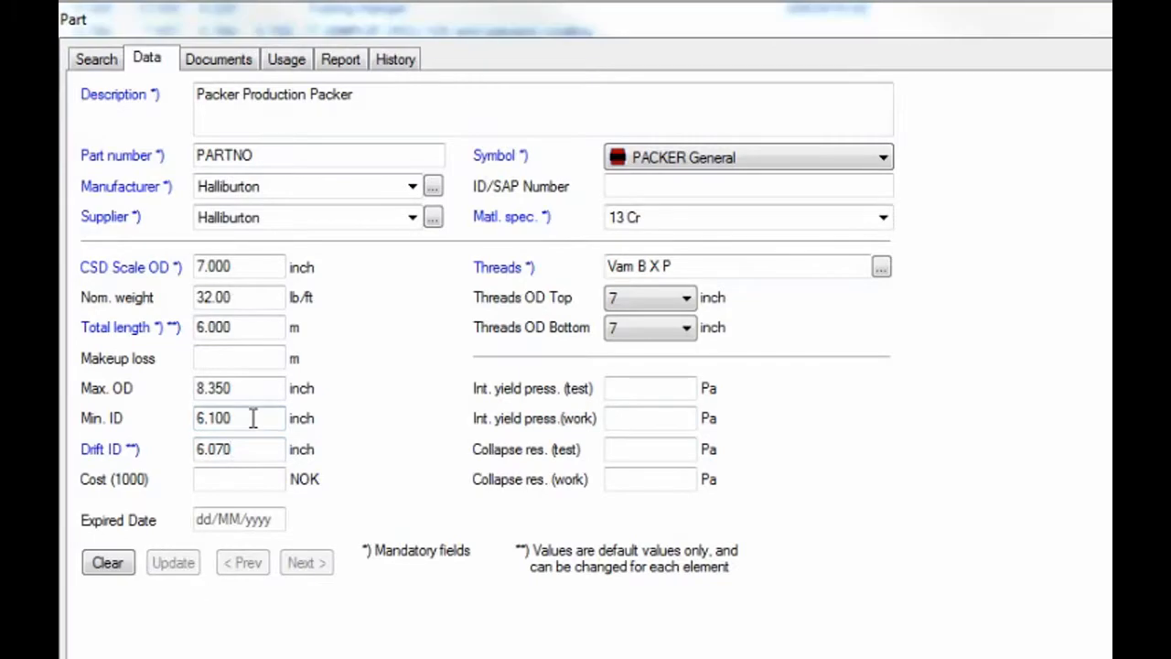
{"action": "left_click", "coordinate": [95, 58]}
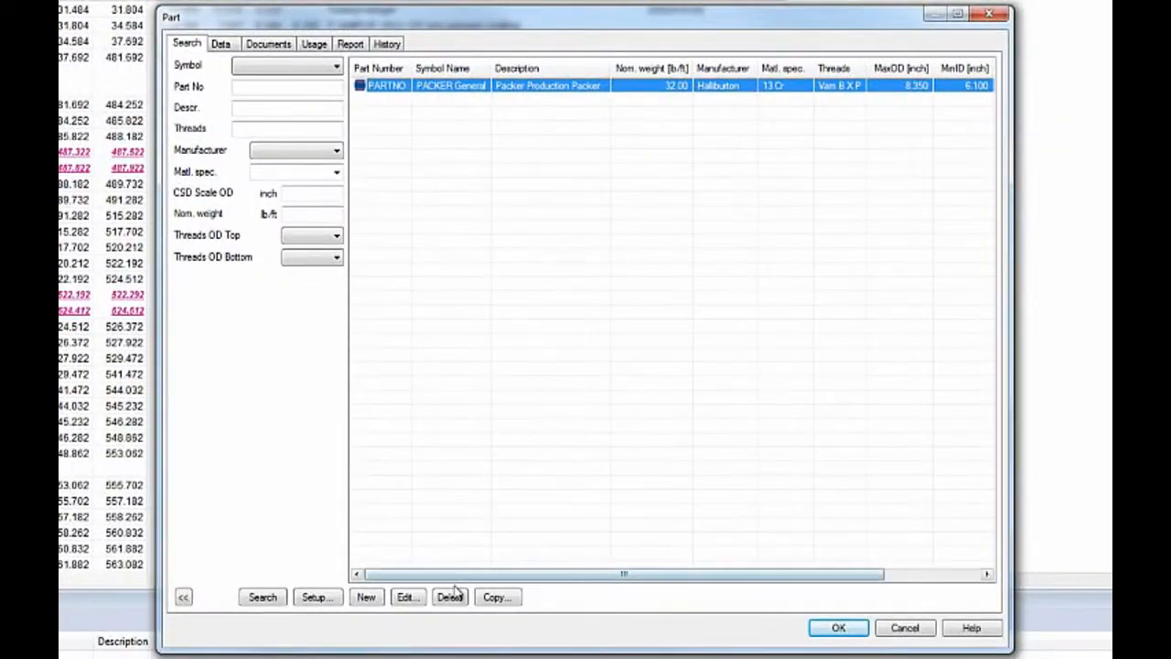
{"action": "left_click", "coordinate": [449, 596]}
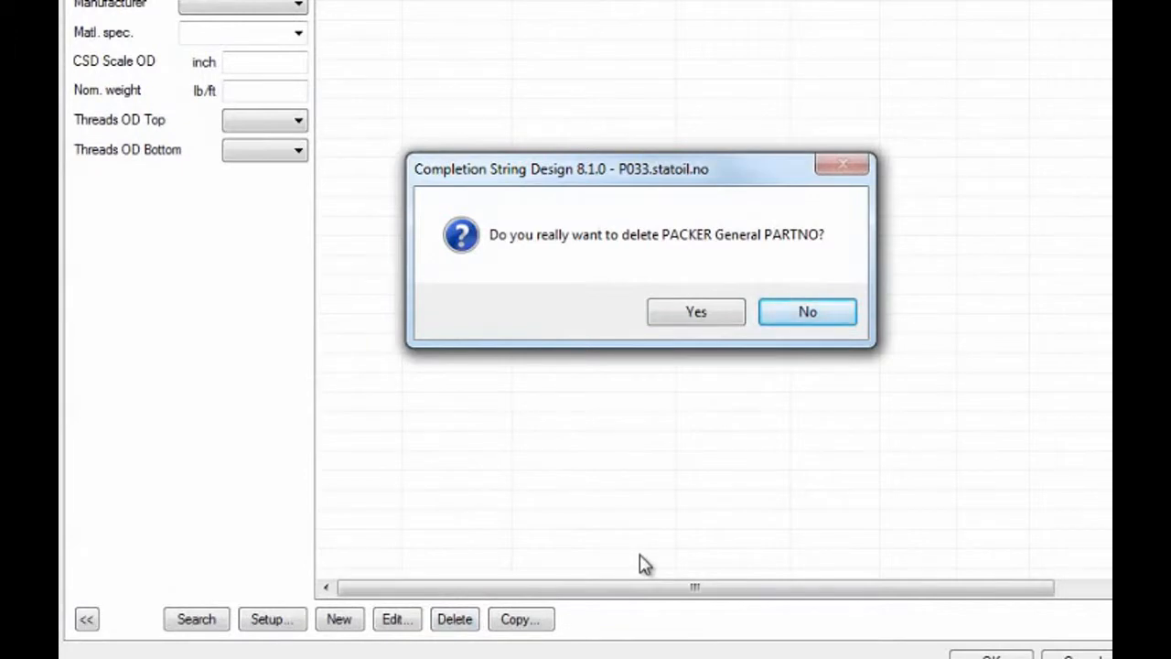
{"action": "mouse_move", "coordinate": [714, 477]}
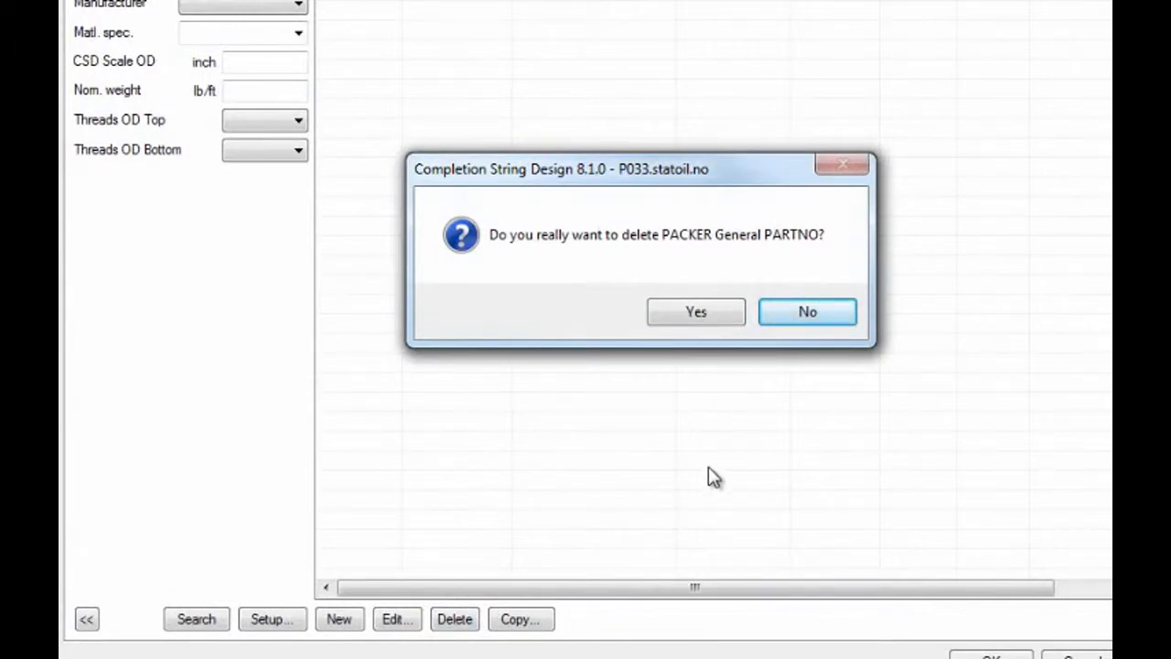
{"action": "left_click", "coordinate": [696, 311]}
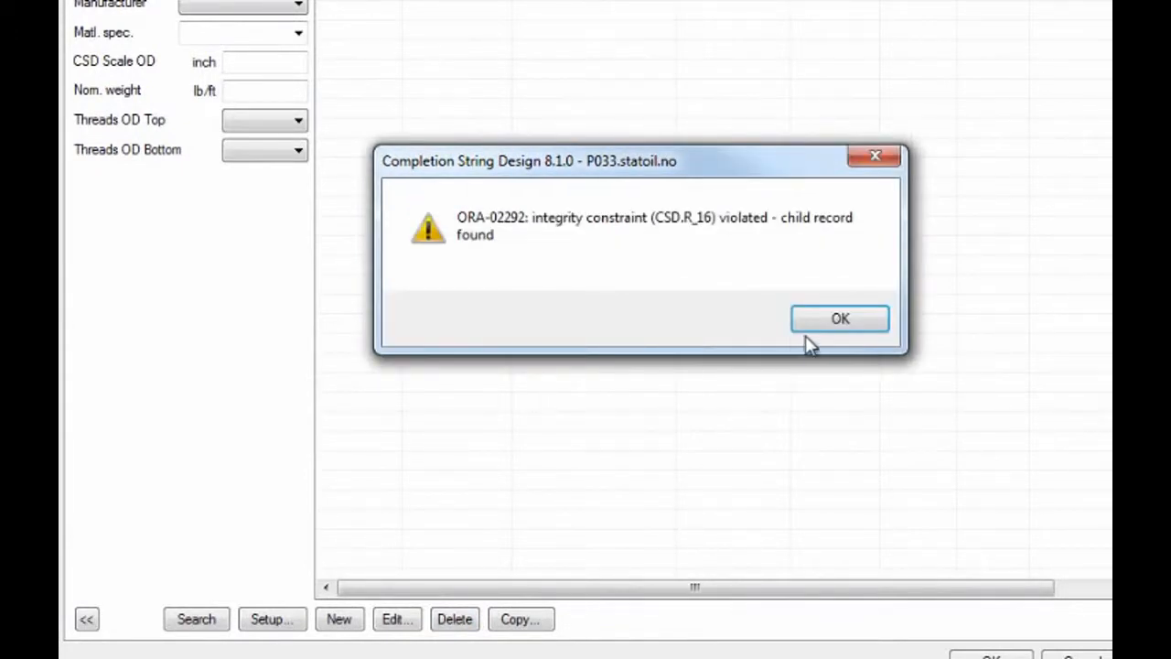
{"action": "left_click", "coordinate": [839, 317]}
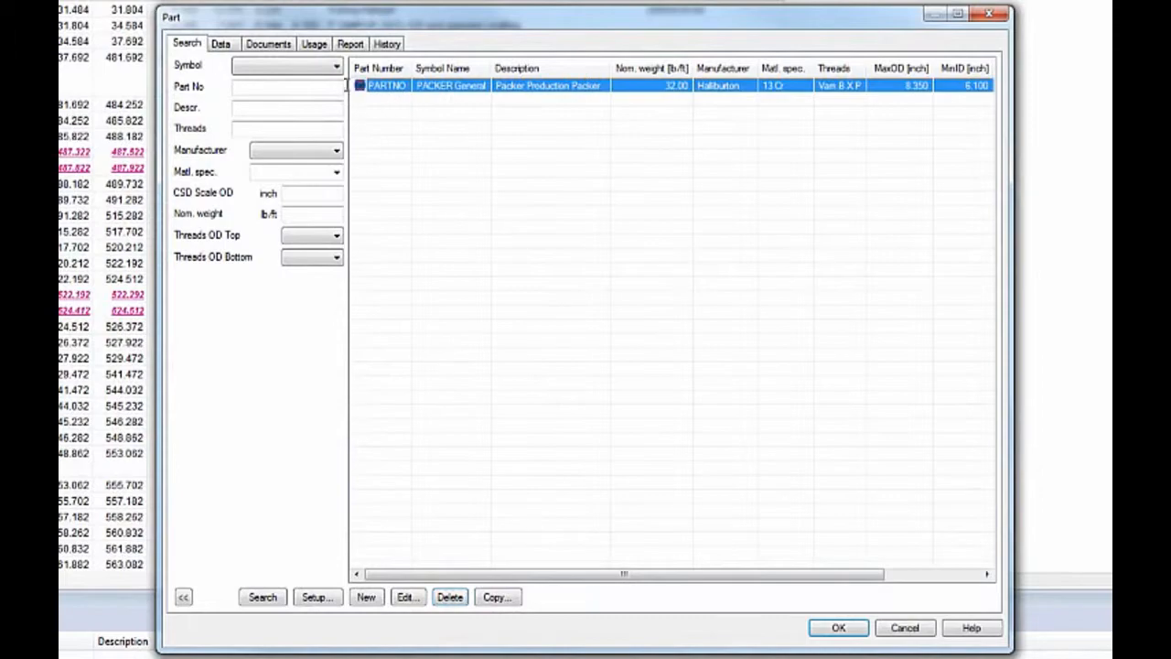
- Review the packer's usage and re-enter PARTNO as its part number
{"action": "left_click", "coordinate": [314, 44]}
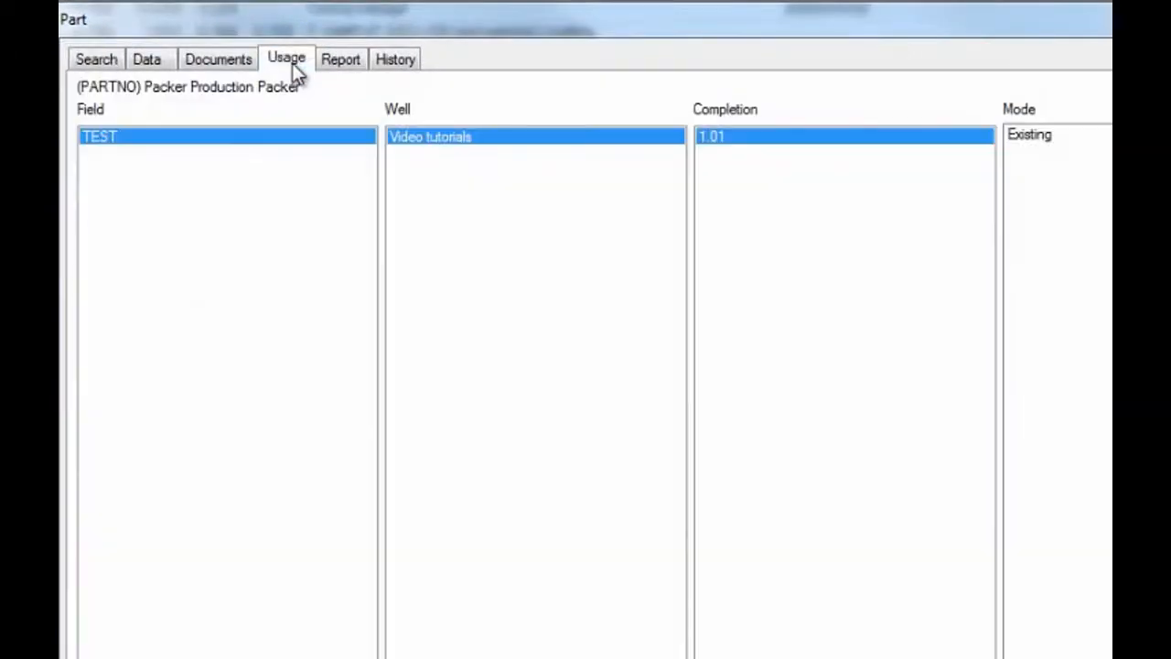
{"action": "mouse_move", "coordinate": [521, 327]}
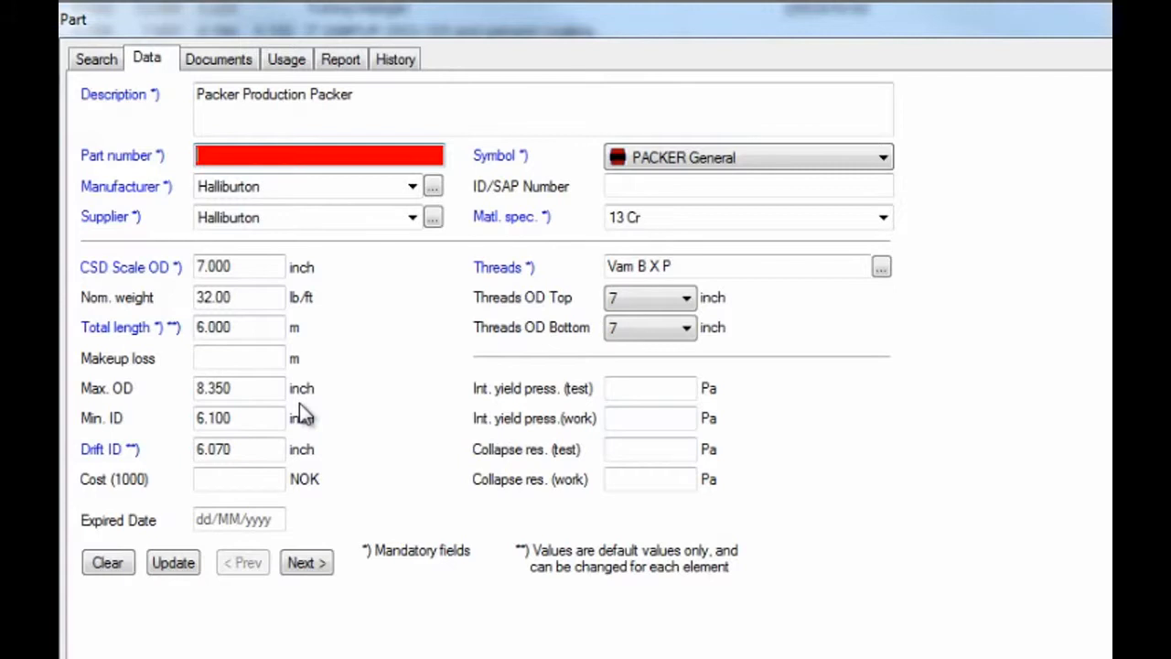
{"action": "type", "text": "PARTNO"}
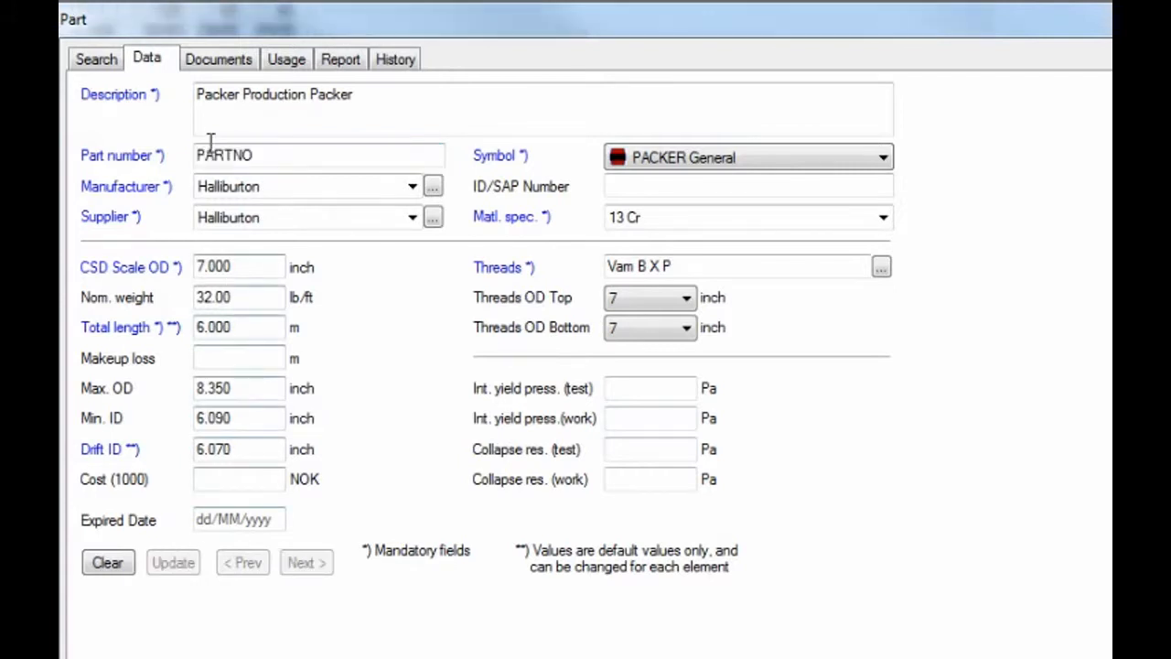
{"action": "left_click", "coordinate": [218, 58]}
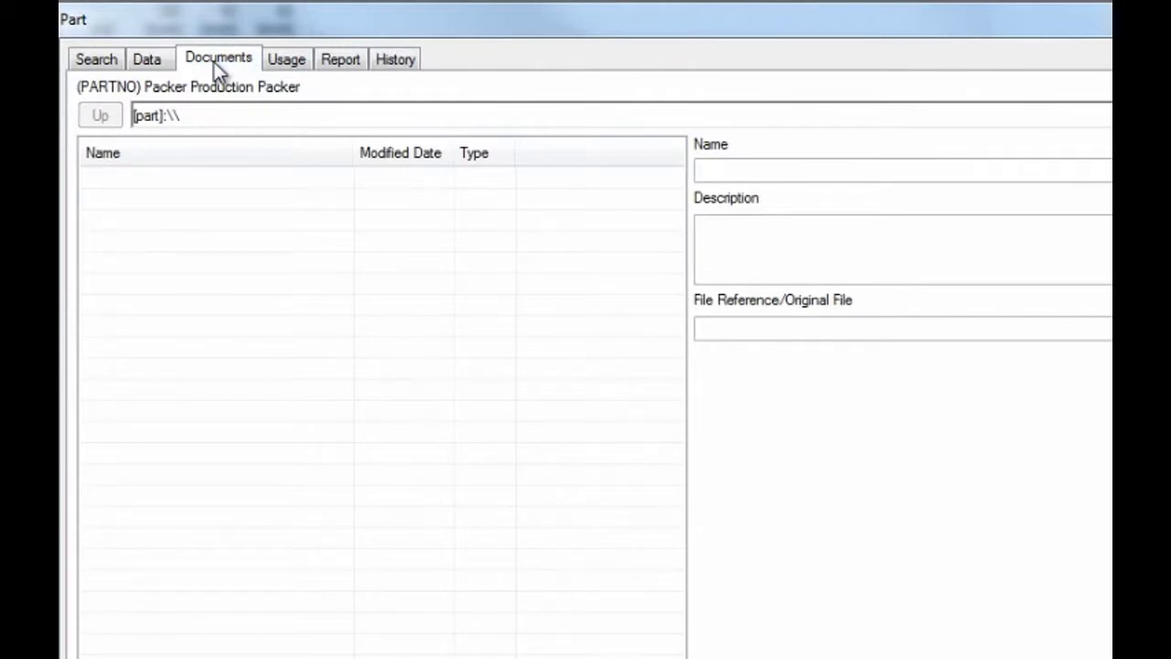
{"action": "mouse_move", "coordinate": [229, 66]}
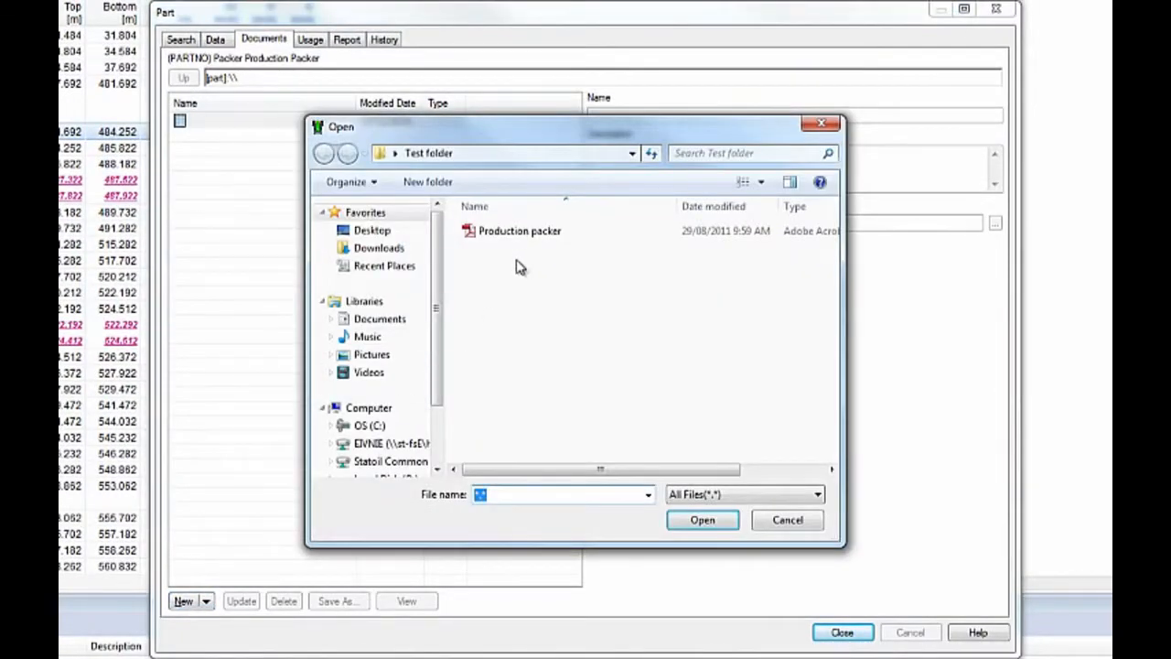
- Attach the Production packer PDF to the part and close the part window
{"action": "left_click", "coordinate": [520, 230]}
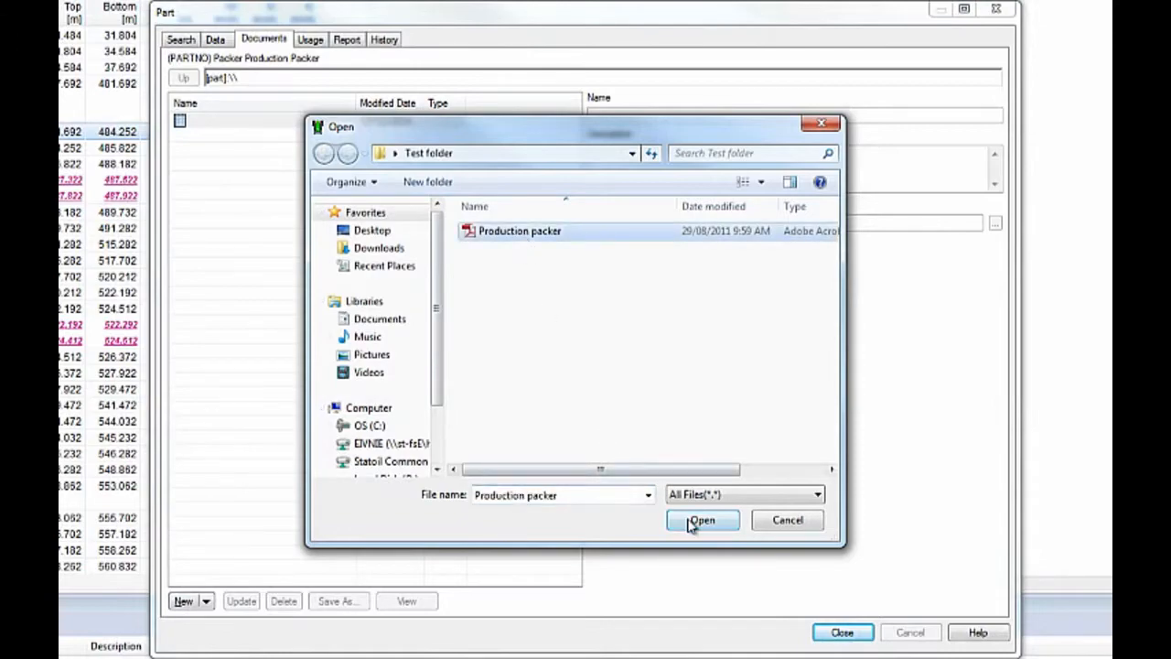
{"action": "left_click", "coordinate": [702, 520]}
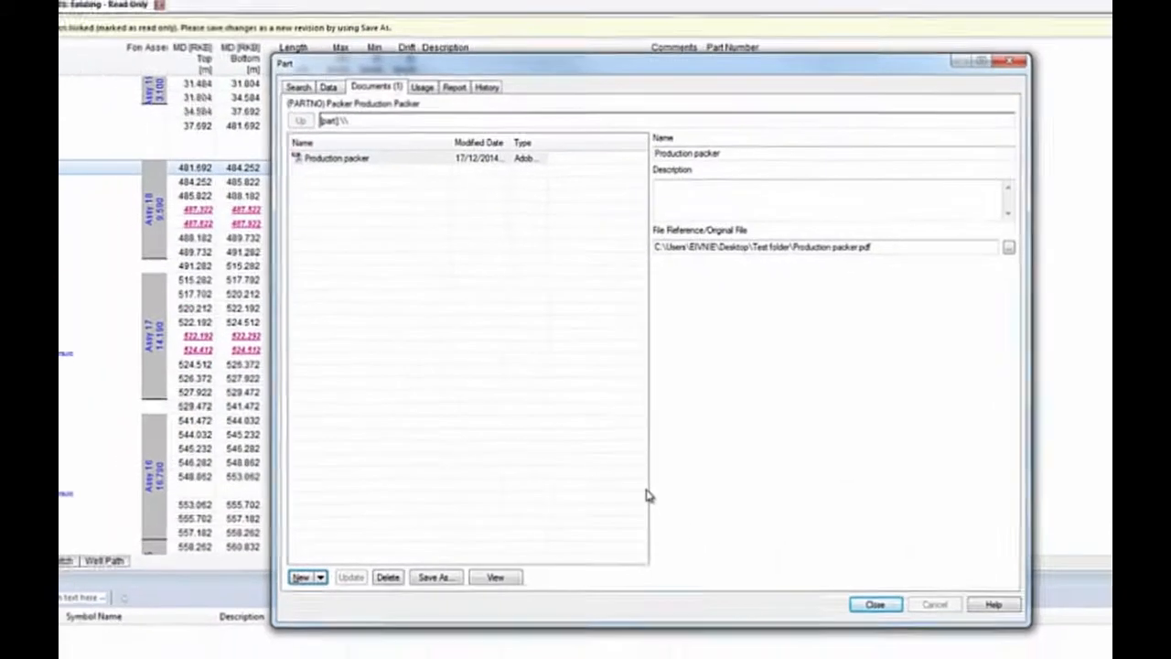
{"action": "left_click", "coordinate": [874, 604]}
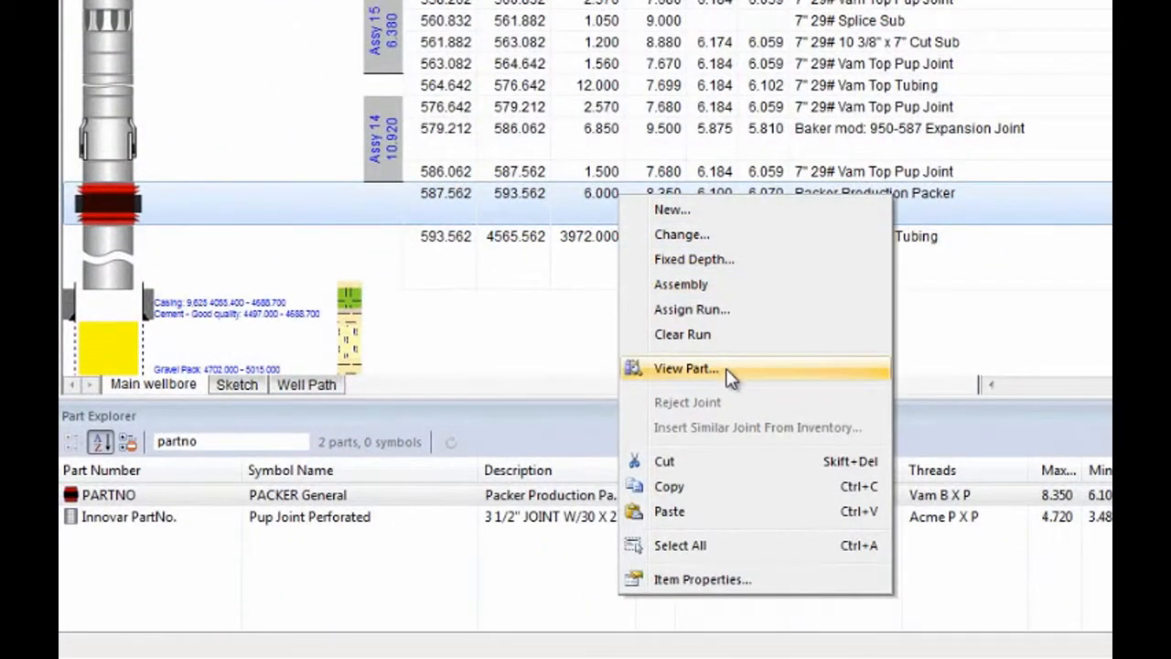
- View the Packer Production Packer part from the string and confirm editing
{"action": "left_click", "coordinate": [686, 368]}
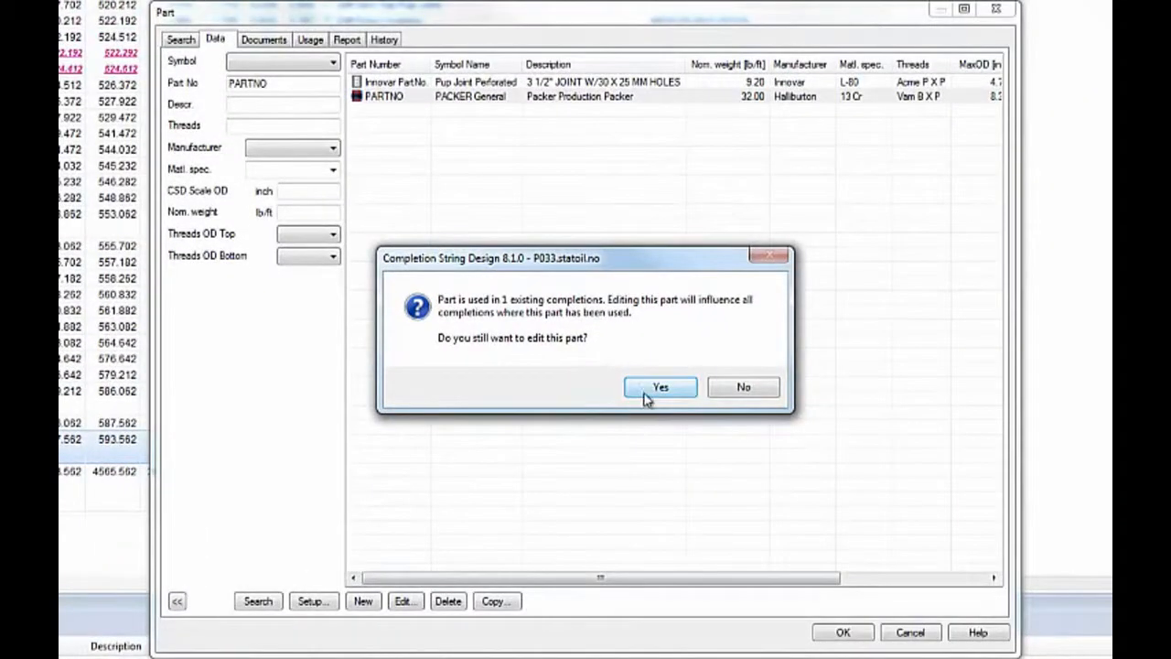
{"action": "left_click", "coordinate": [660, 386]}
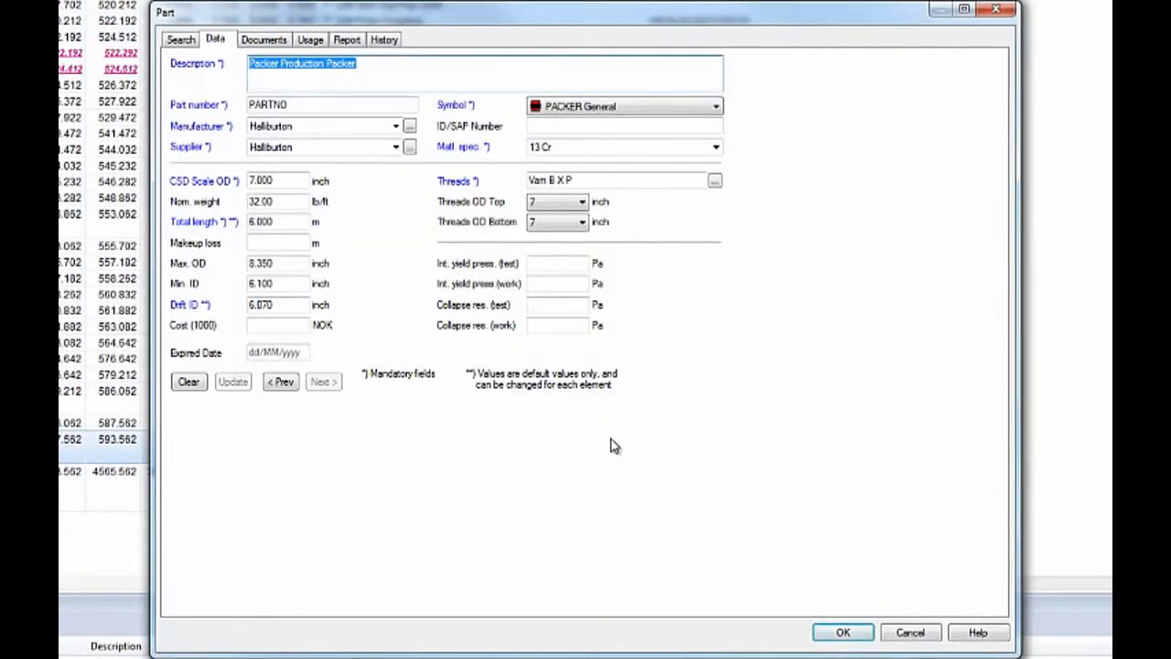